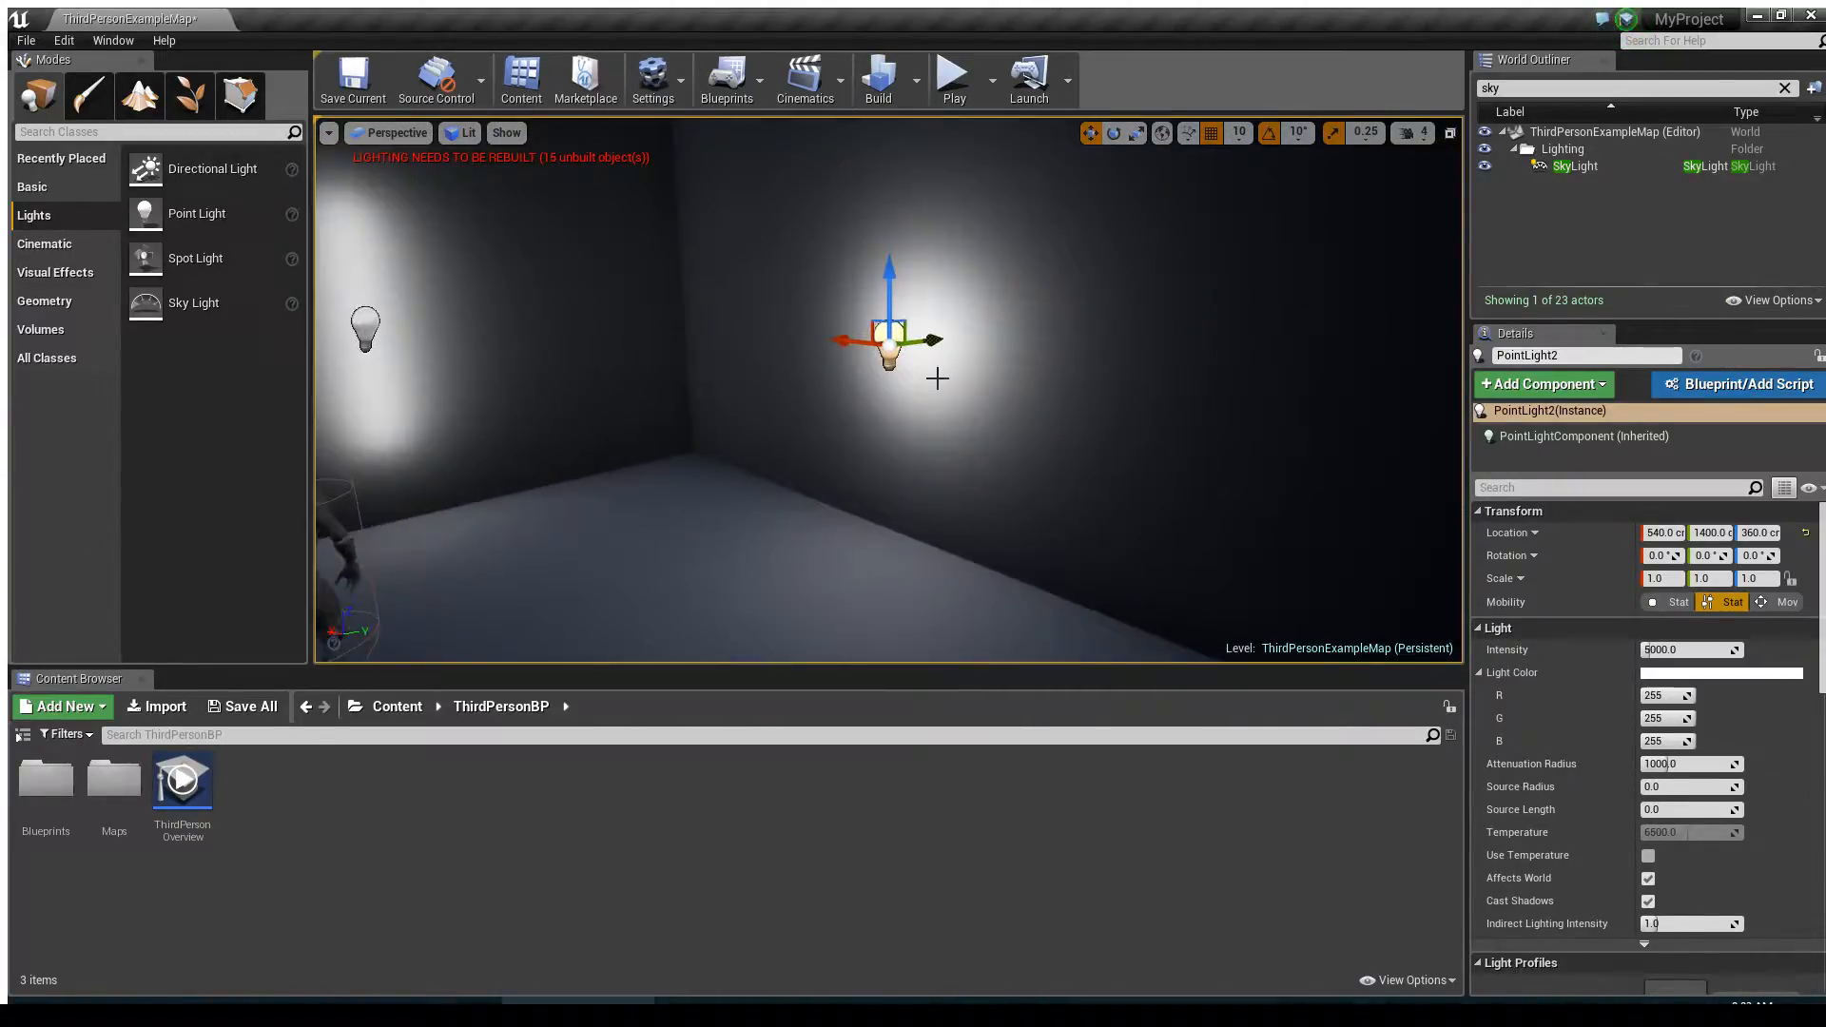
Raise PointLight2's Source Radius to about 37.5 and place five more point lights in a row.
drag(888, 344, 902, 331)
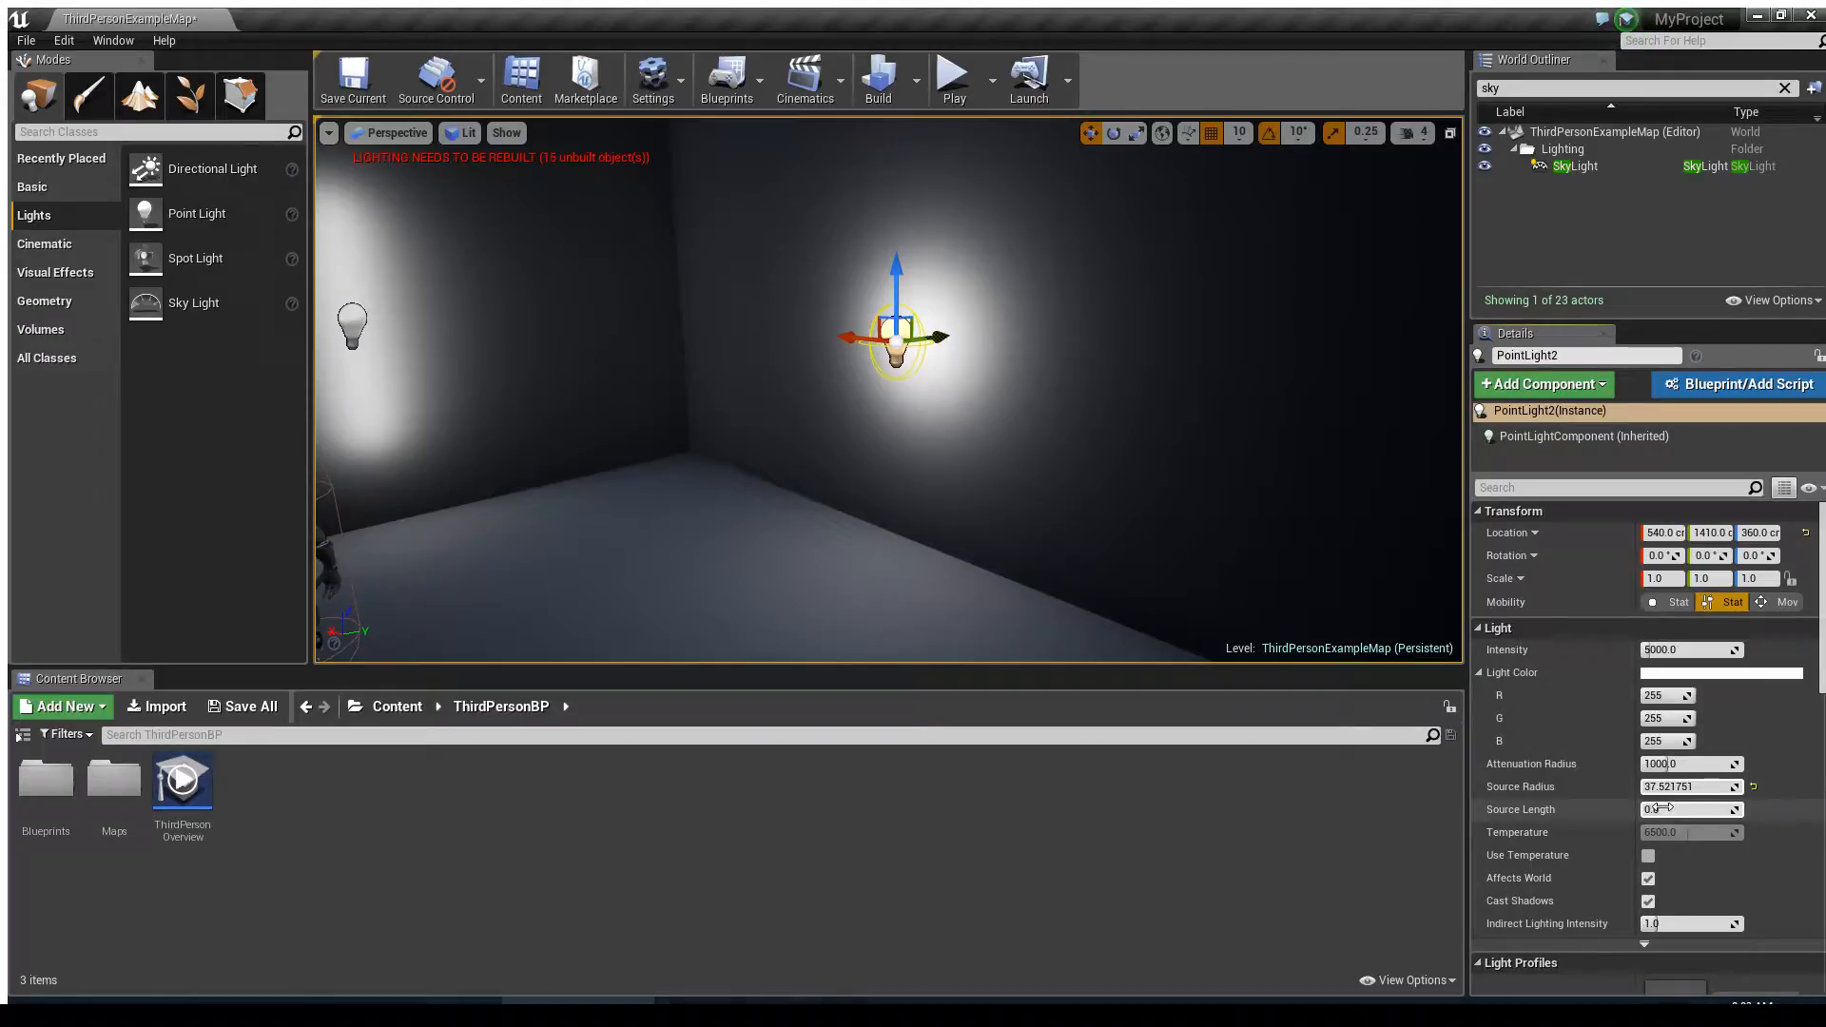
text(134.658722)
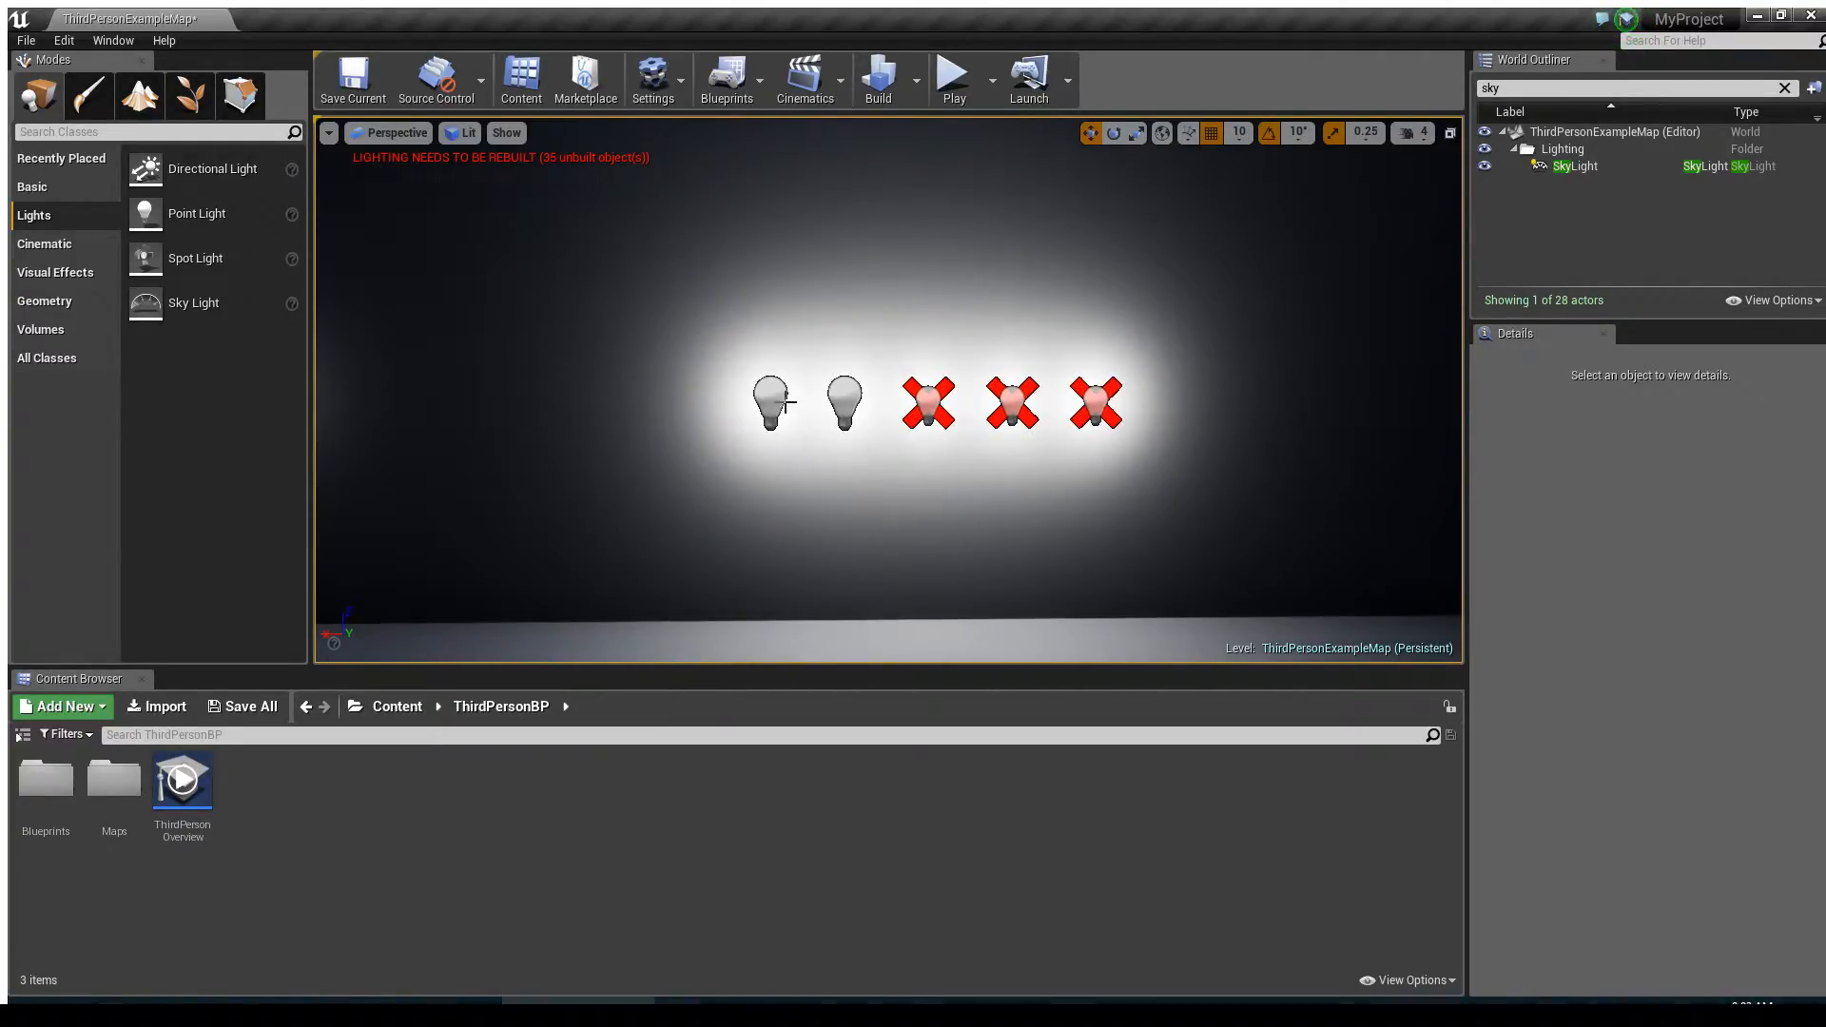
Select the row of five extra point lights and delete them.
click(926, 402)
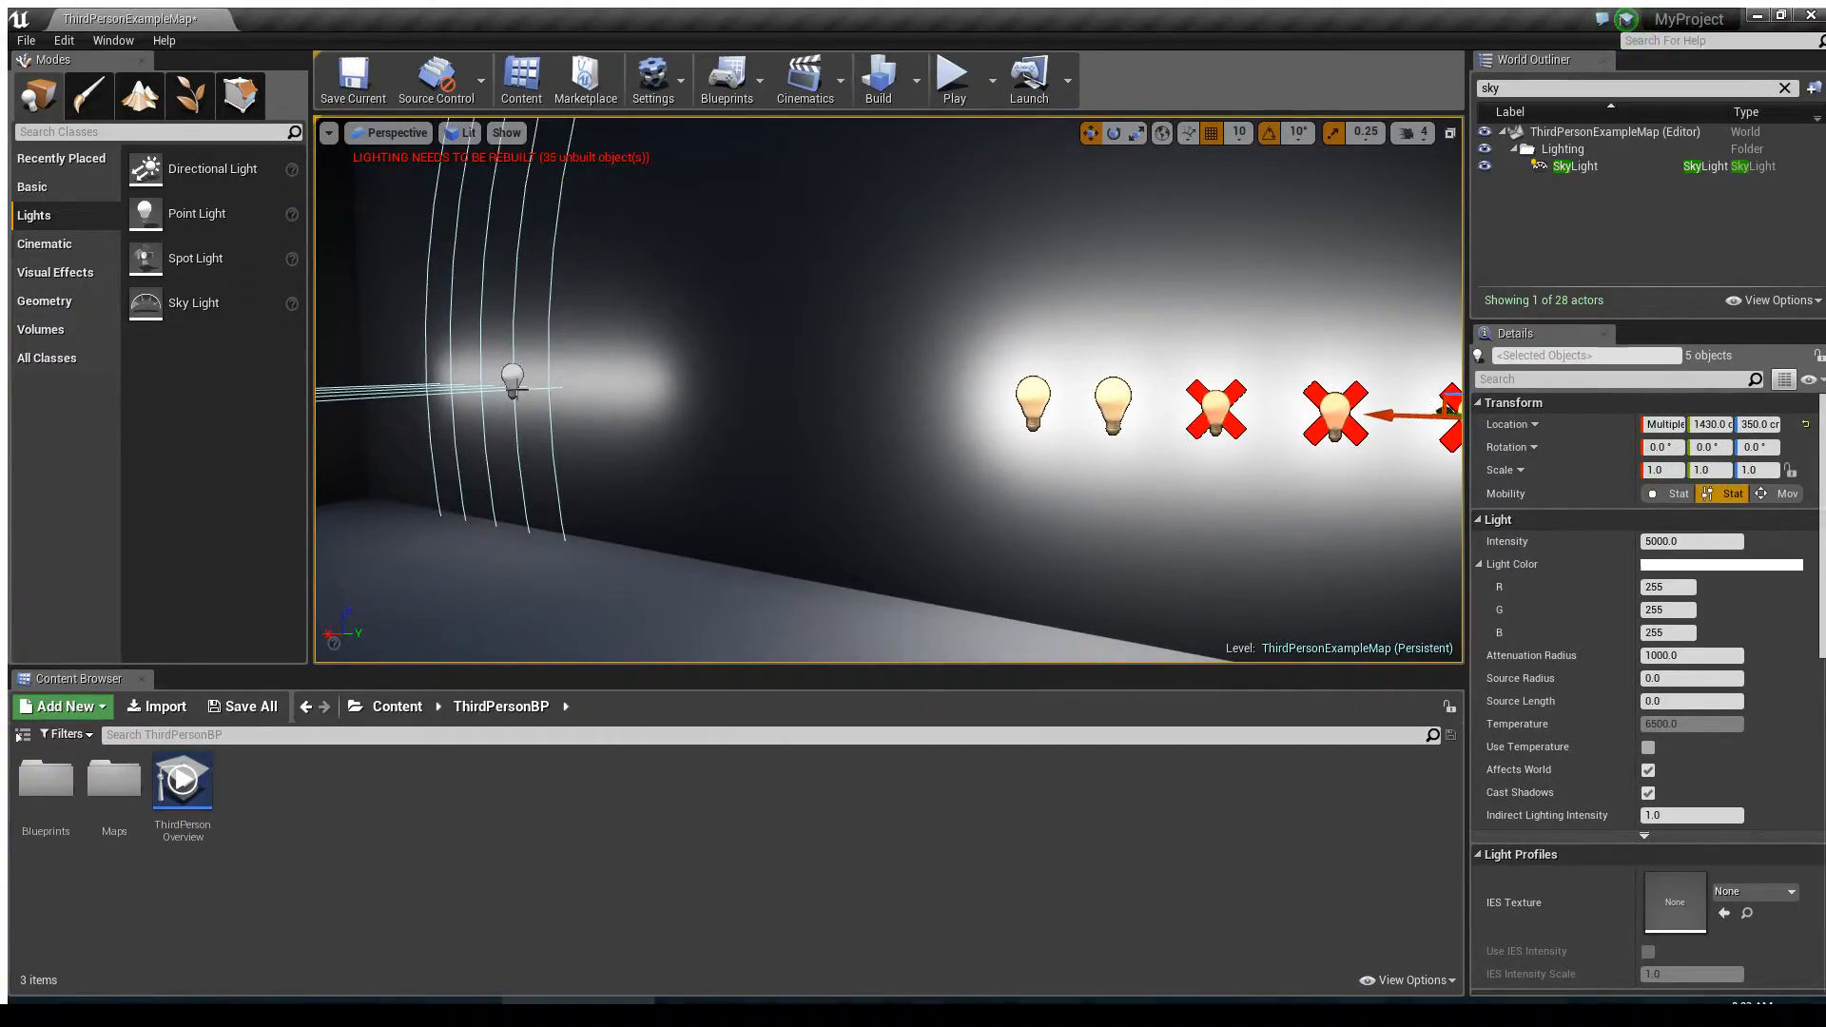
key(Delete)
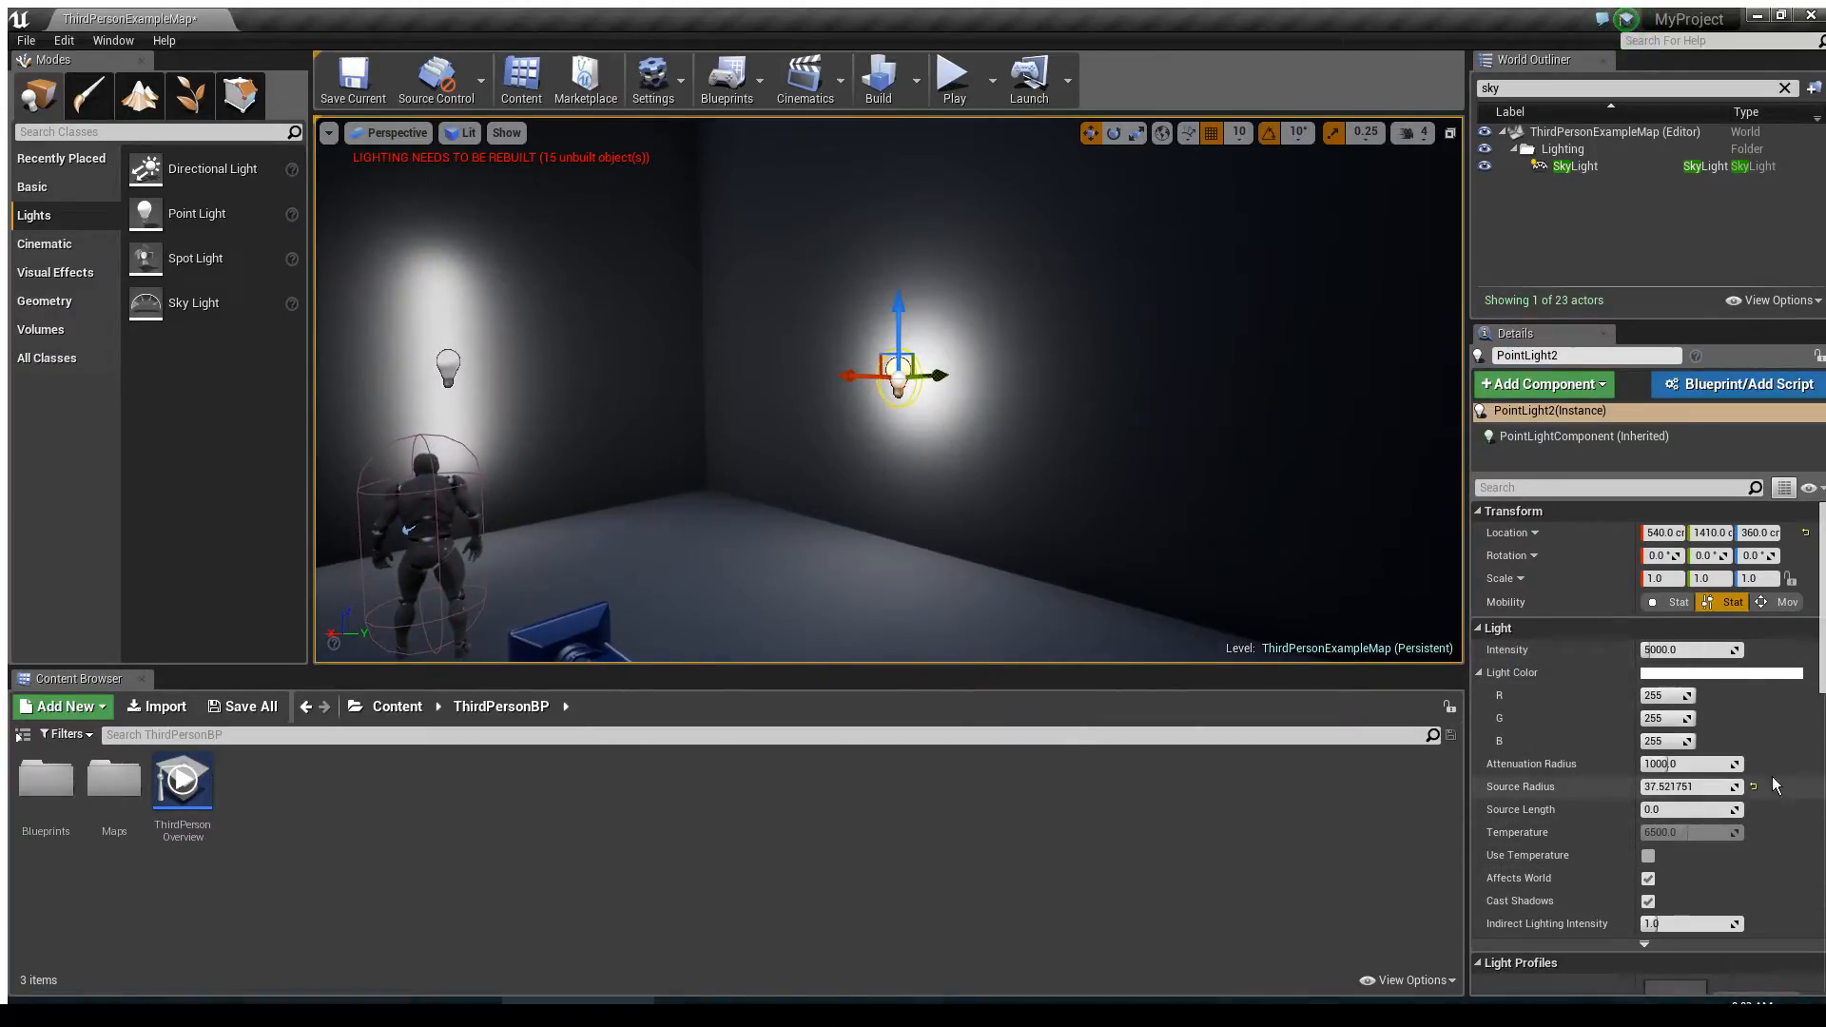
Drag PointLight2's Source Radius up to about 113 for a broader glow.
drag(1712, 786, 1677, 785)
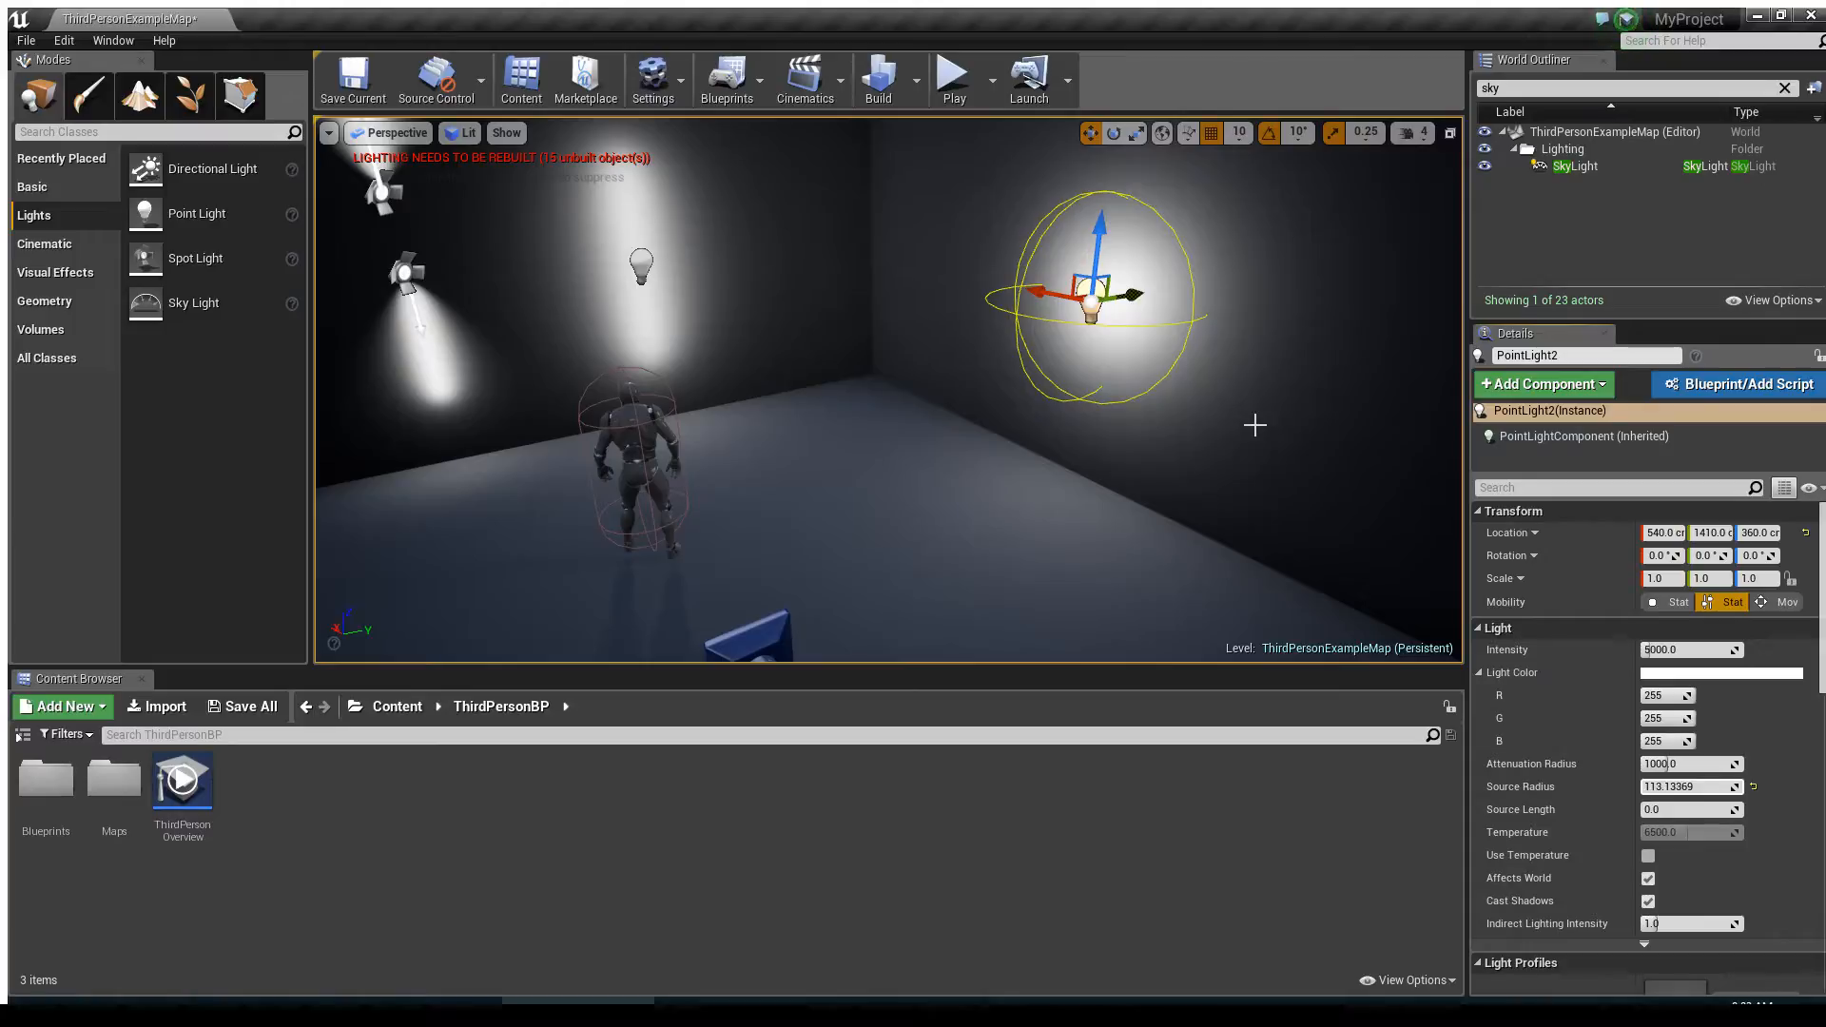
mouse_move(993, 519)
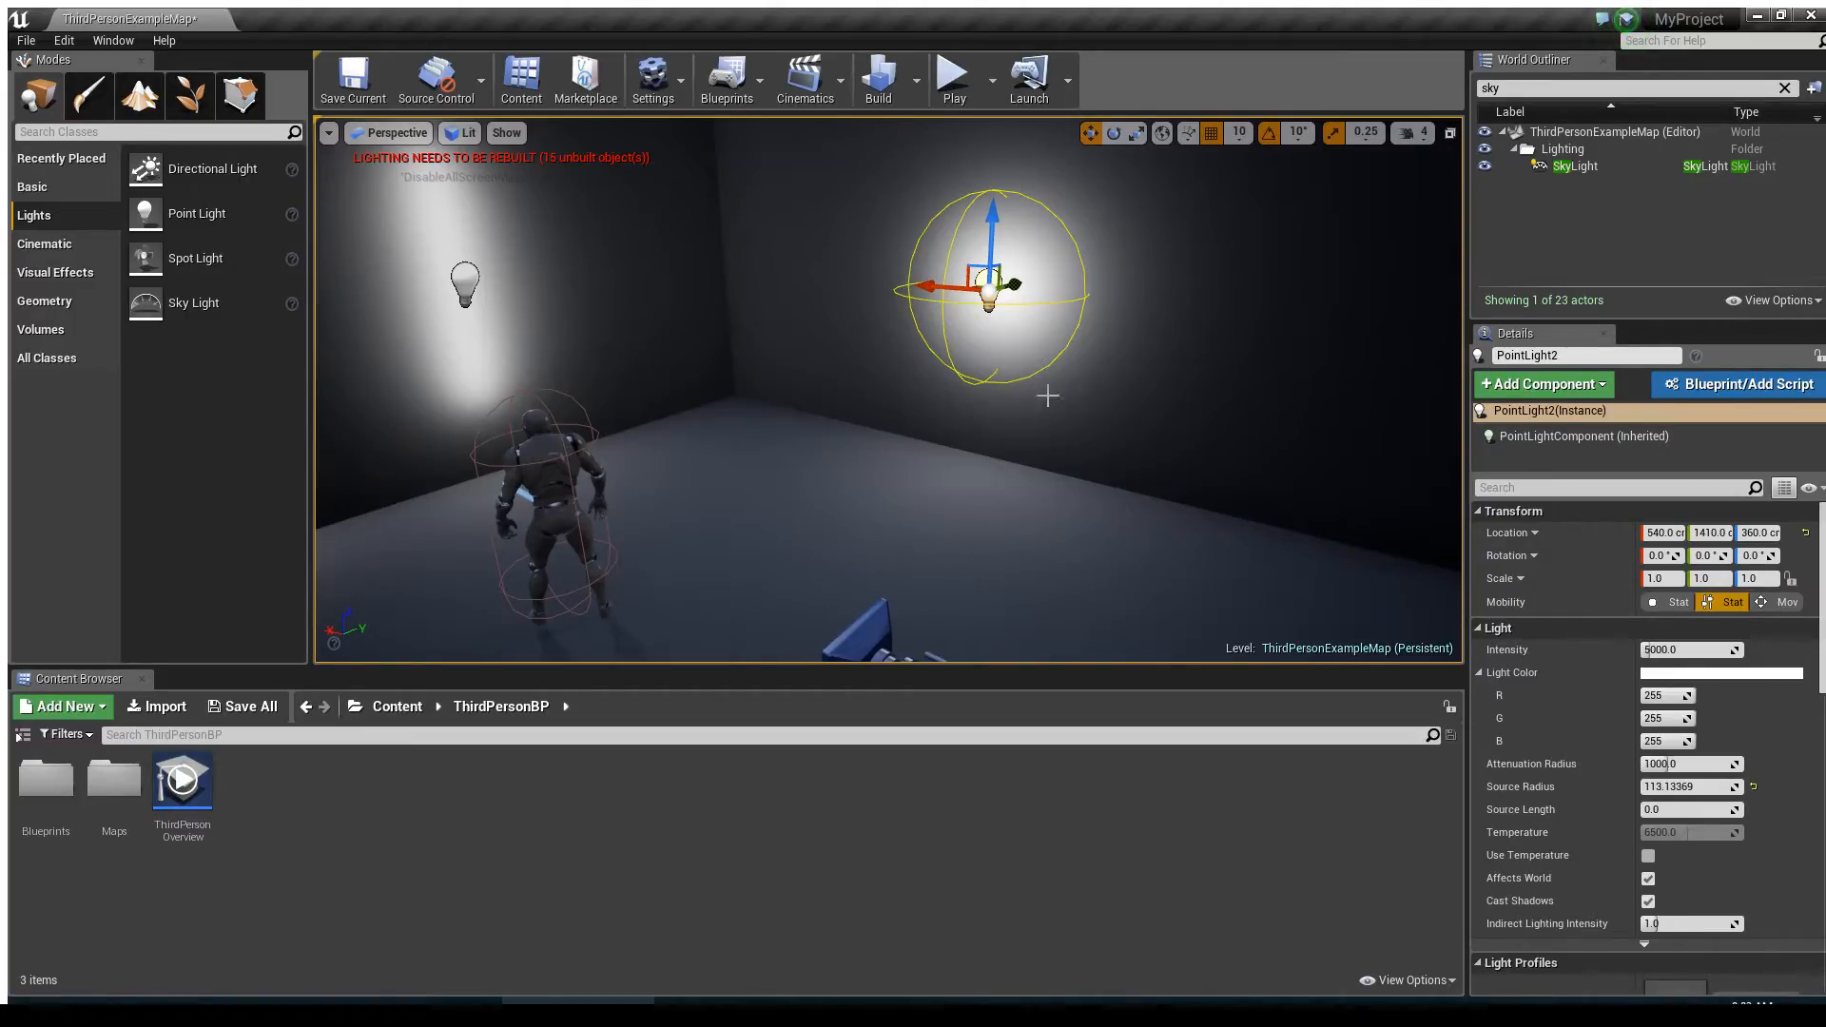
mouse_move(664, 624)
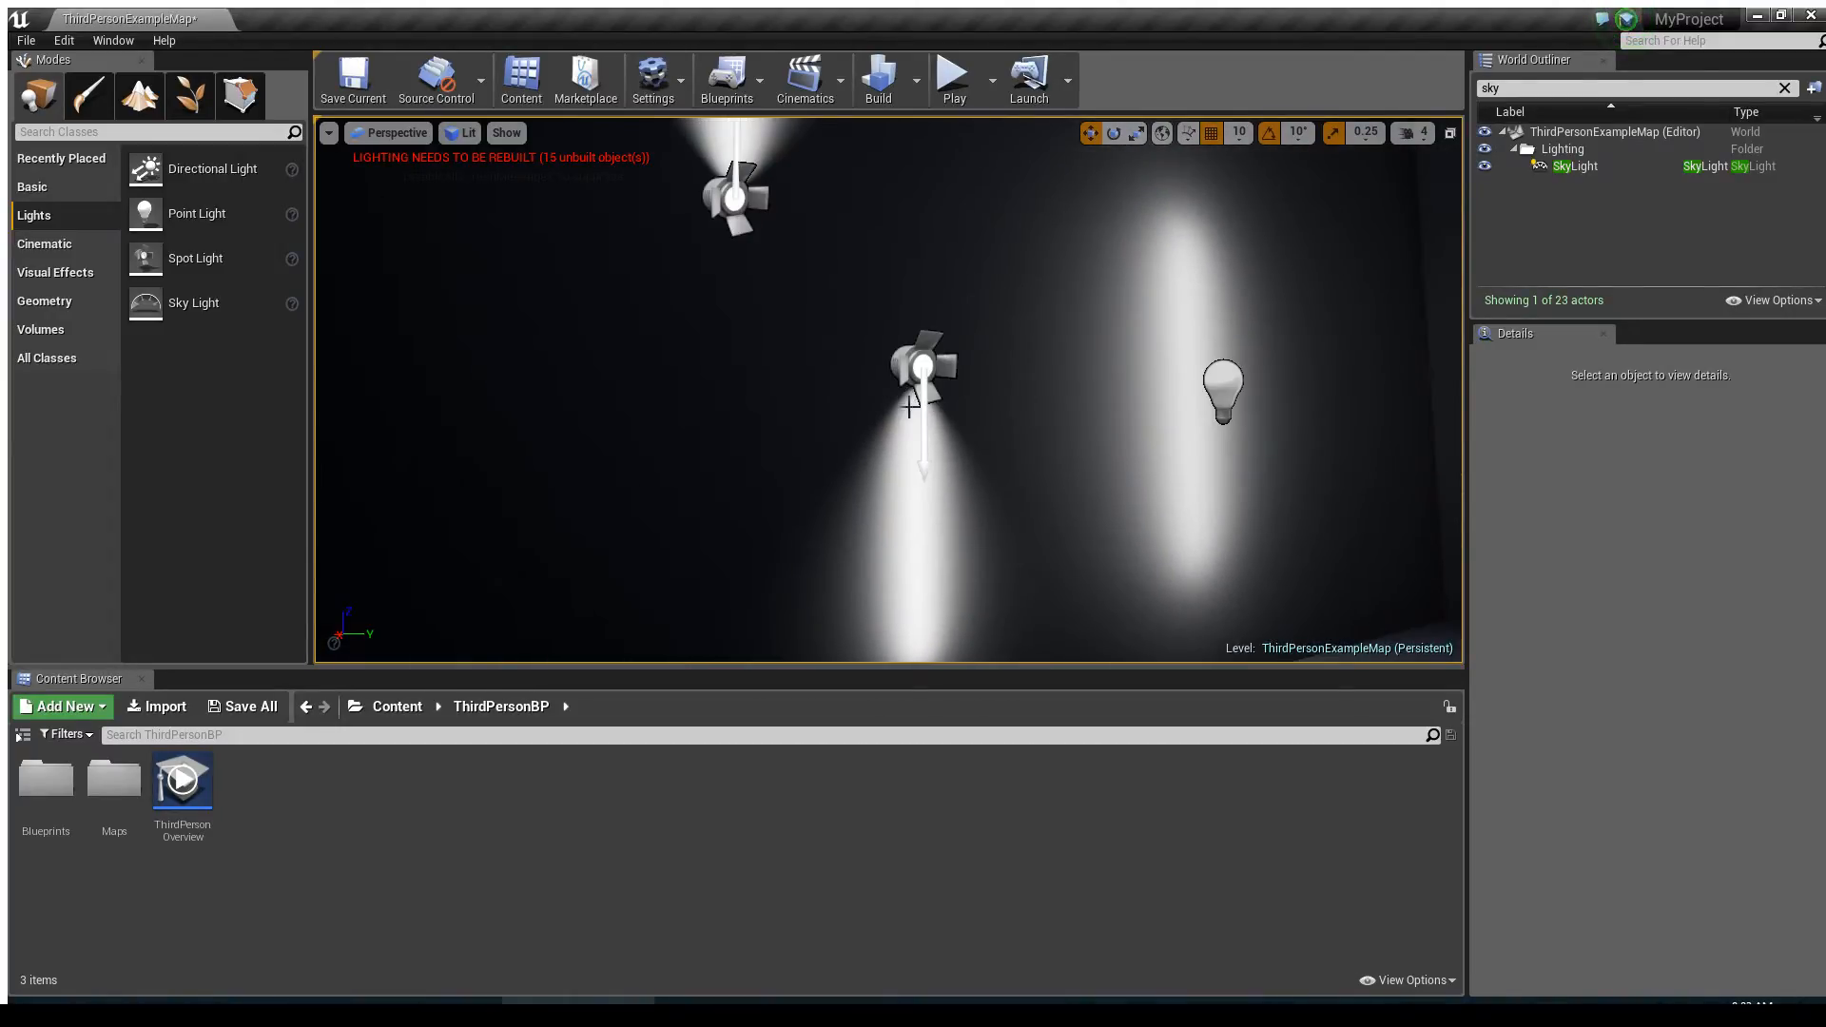
Select the SpotLight and give it Source Radius ~14.4 and Source Length ~366.
click(920, 371)
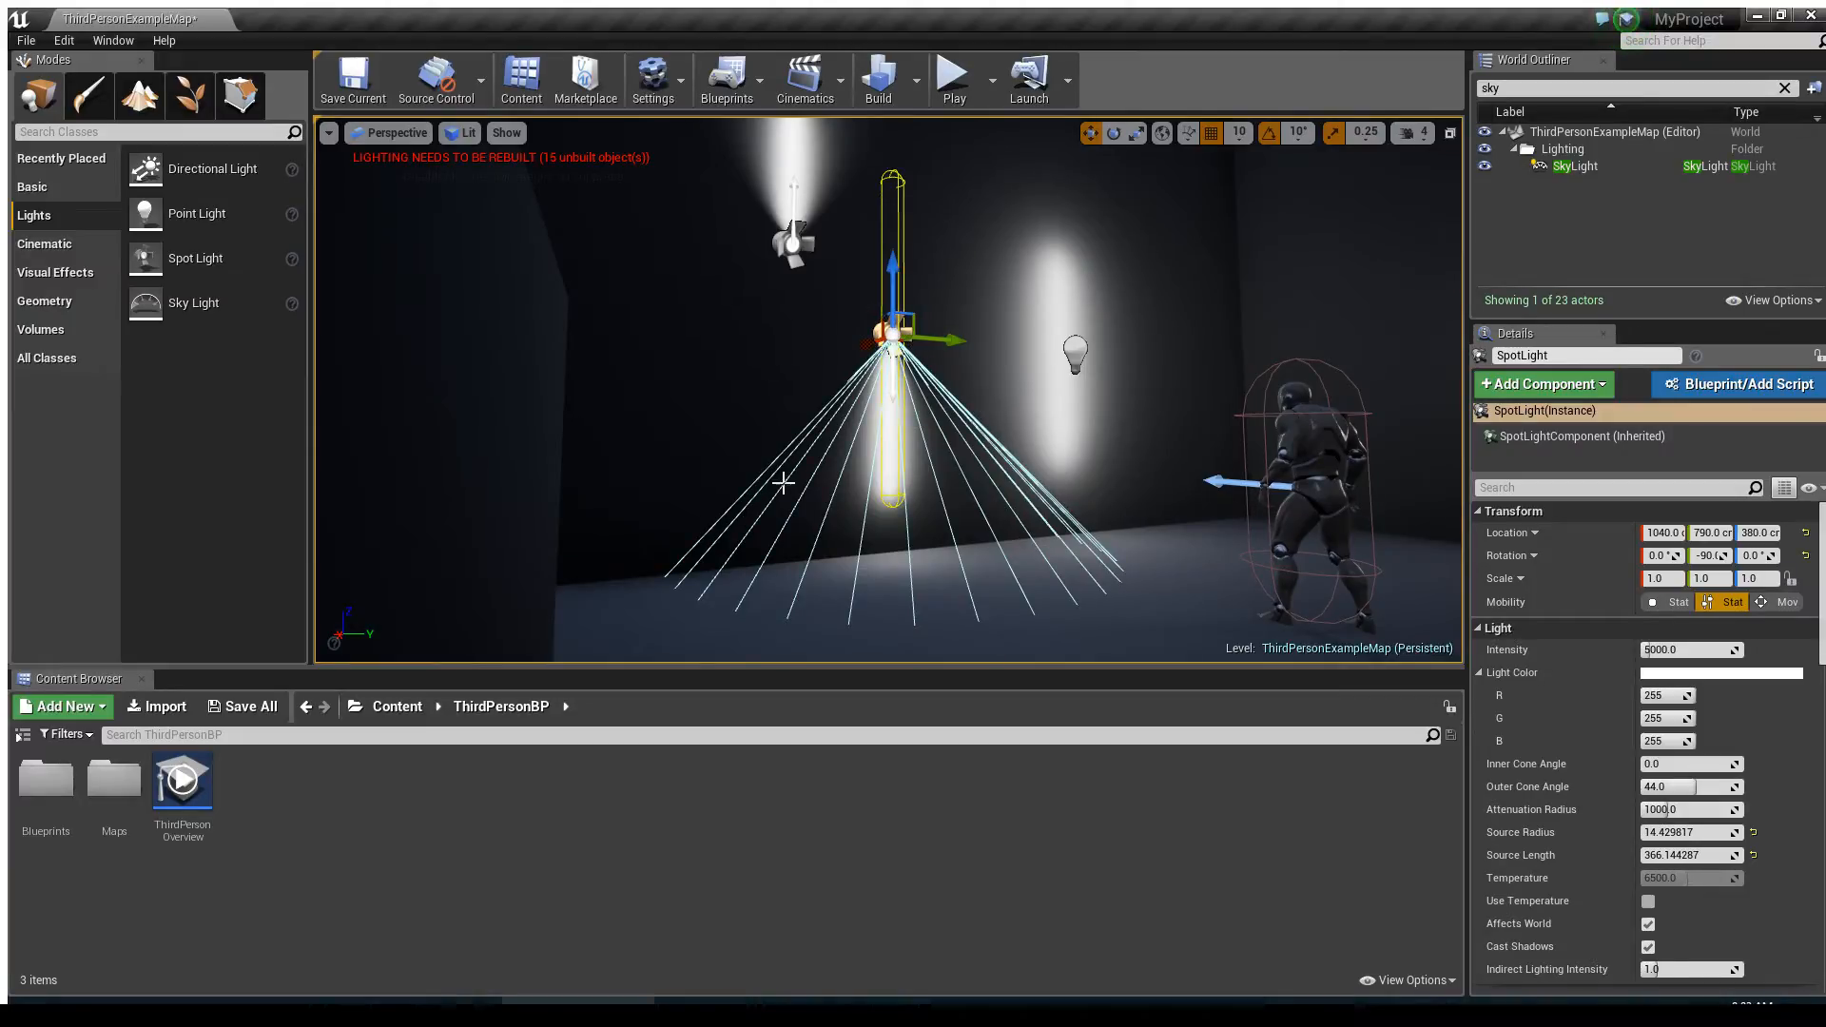
mouse_move(945, 502)
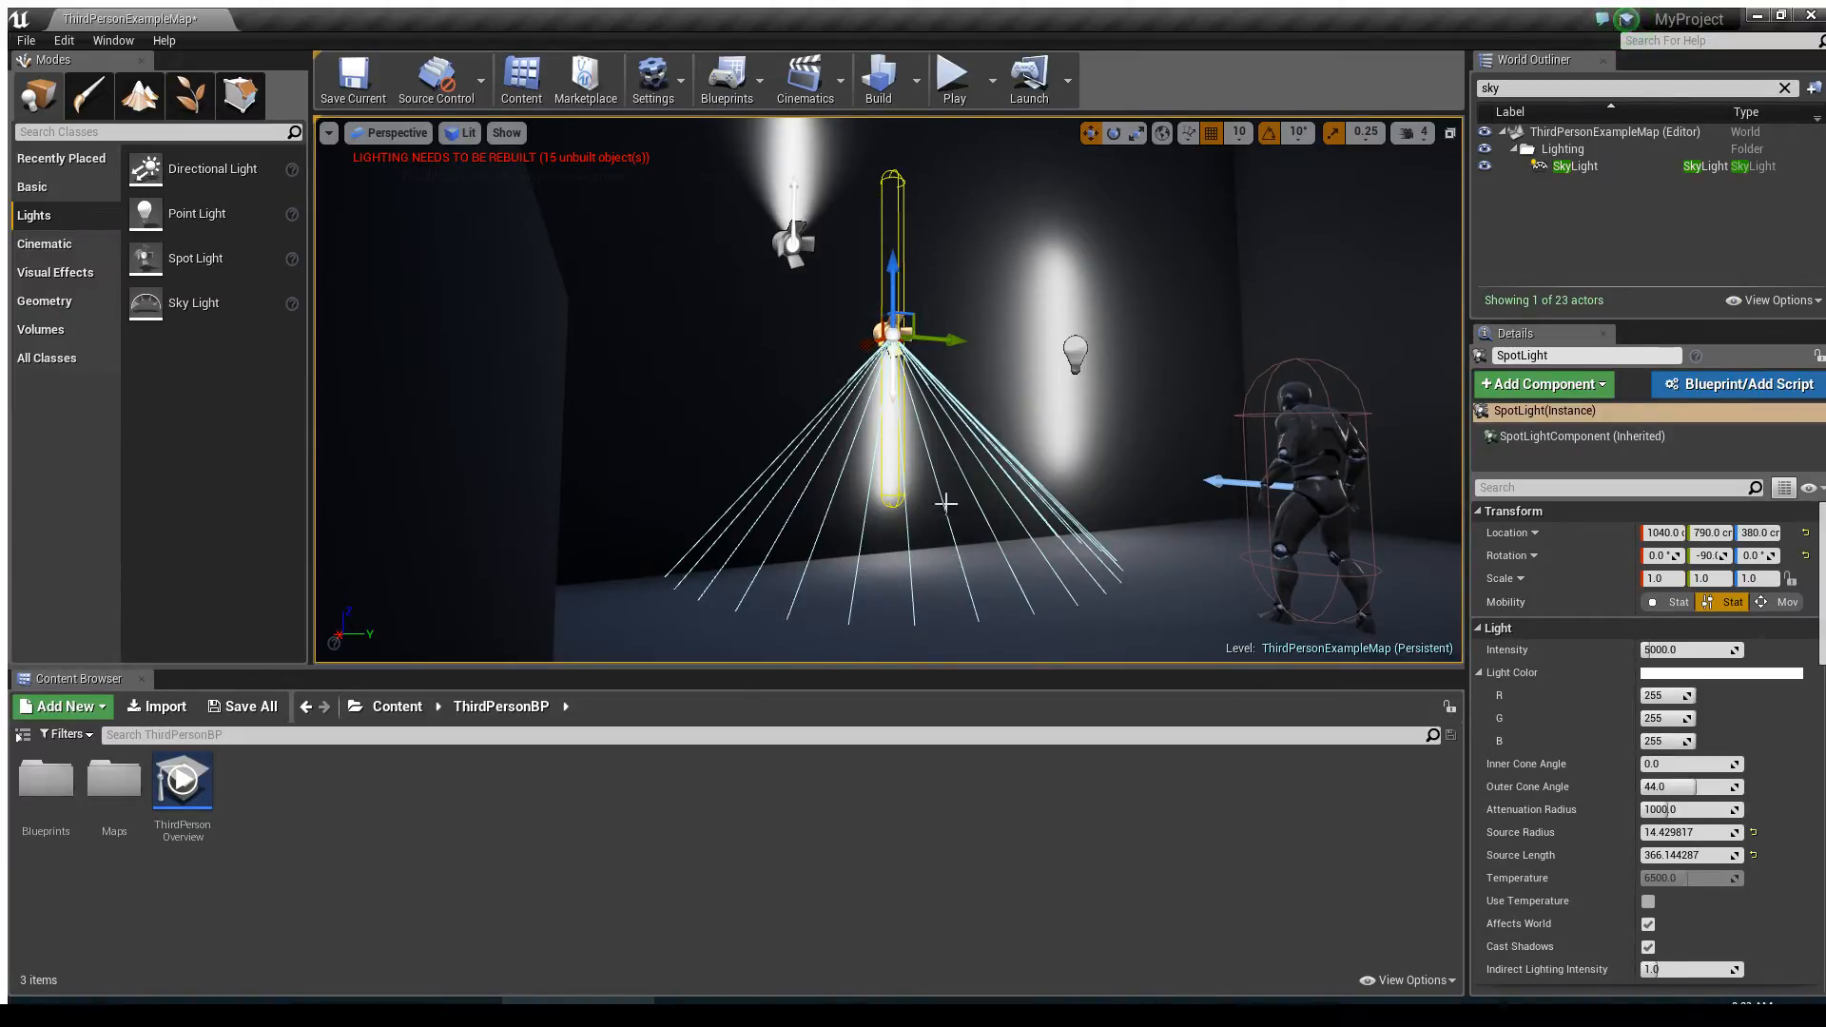